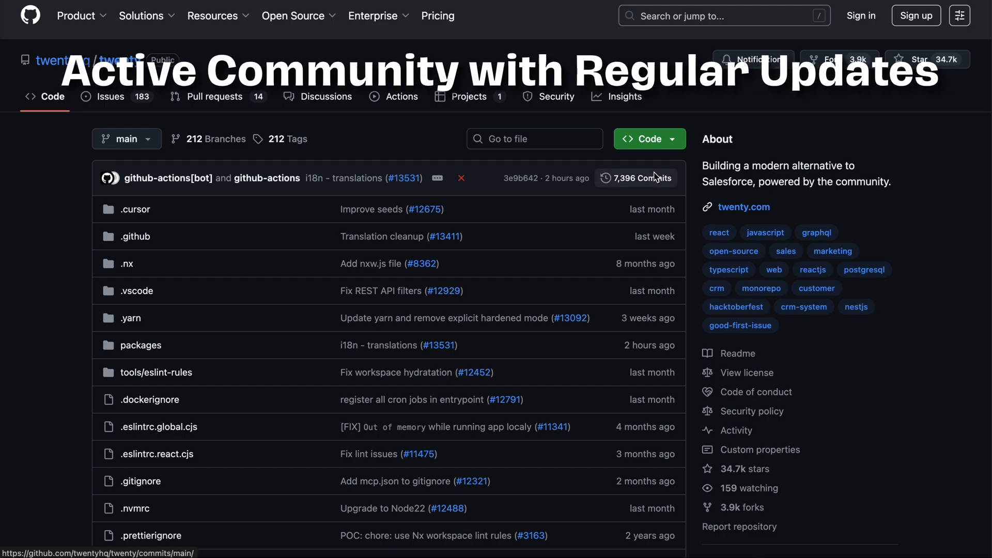
# - Open the twenty.com website from the Twenty repository's About section
pyautogui.click(325, 97)
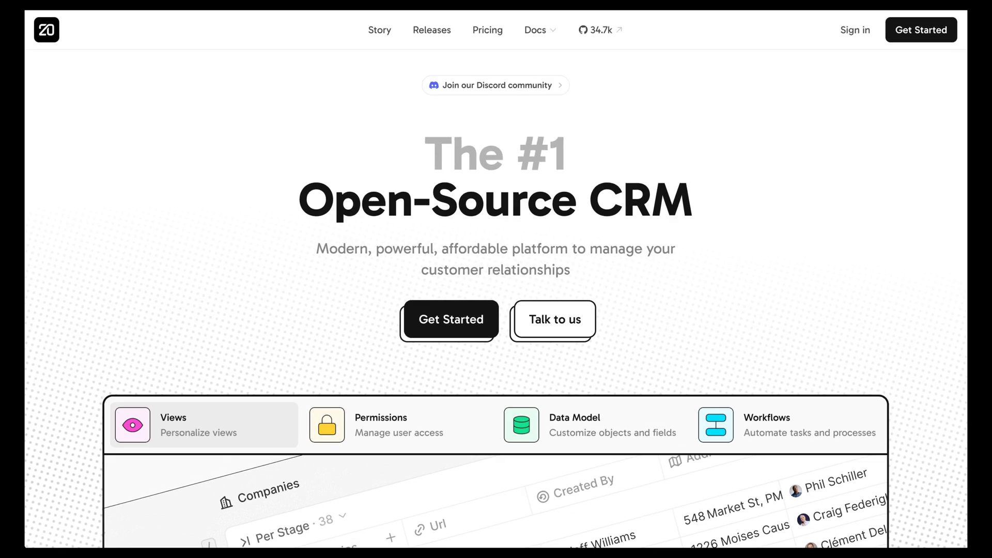
# - Preview Twenty's Data Model and Workflows features, then show monthly plan prices
pyautogui.scroll(-3)
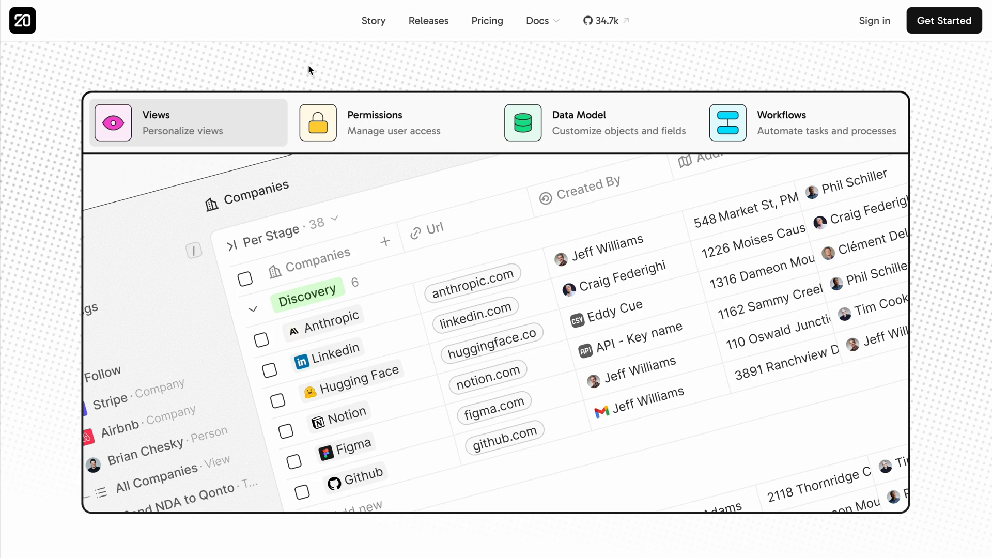
pyautogui.click(579, 121)
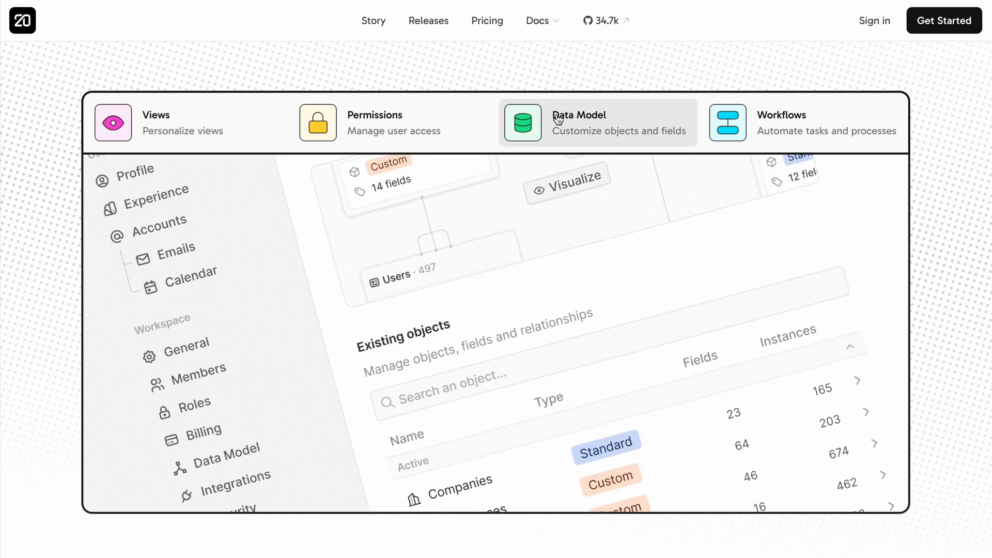
pyautogui.click(805, 123)
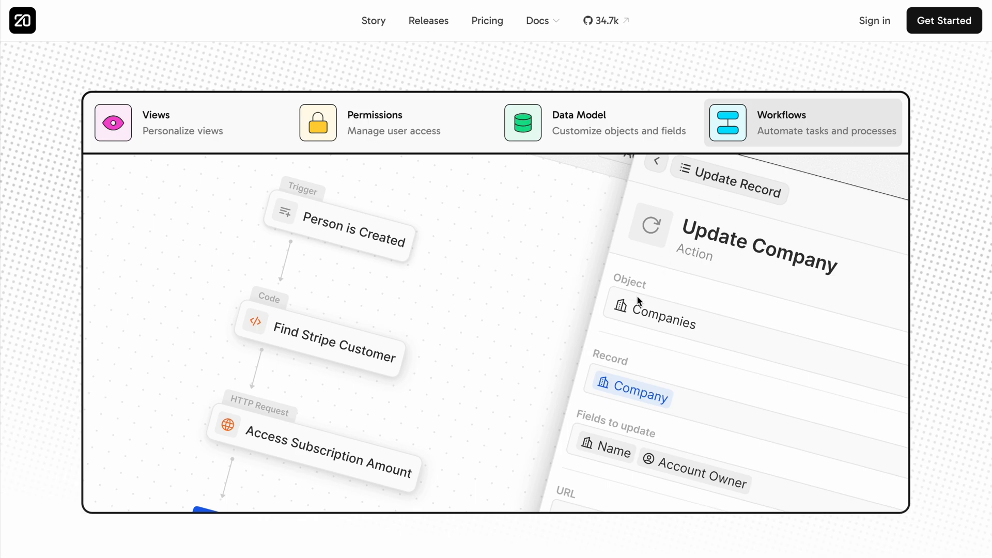
pyautogui.scroll(-3)
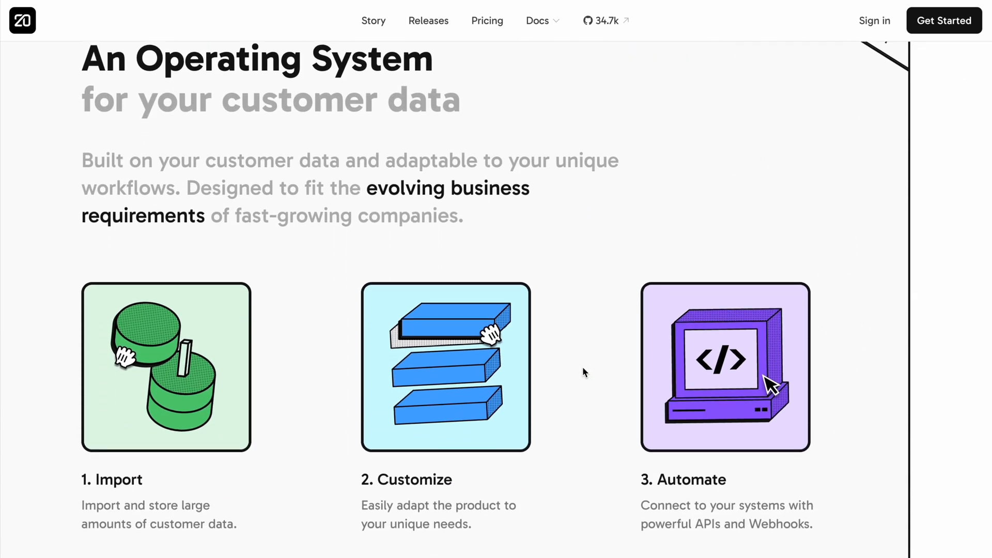
pyautogui.scroll(-3)
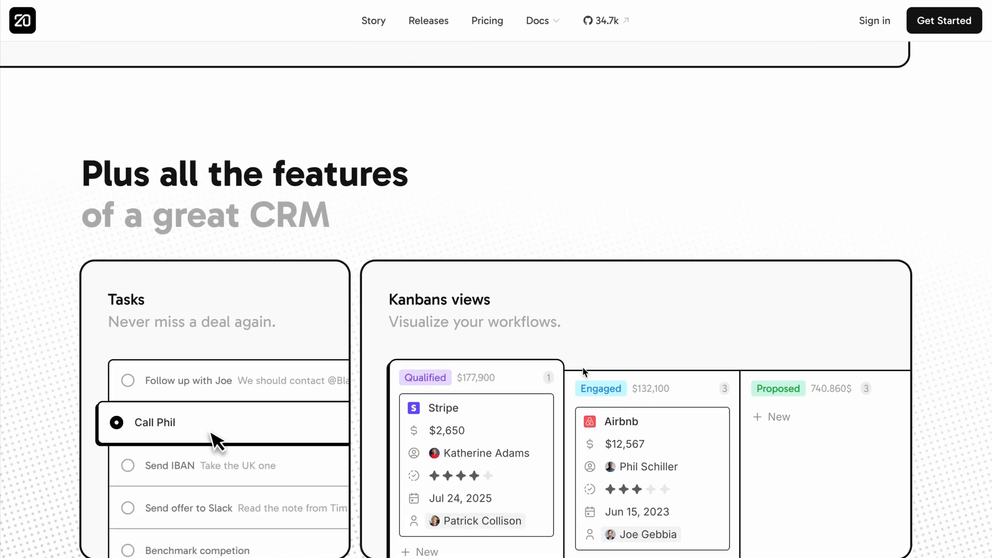
pyautogui.scroll(-3)
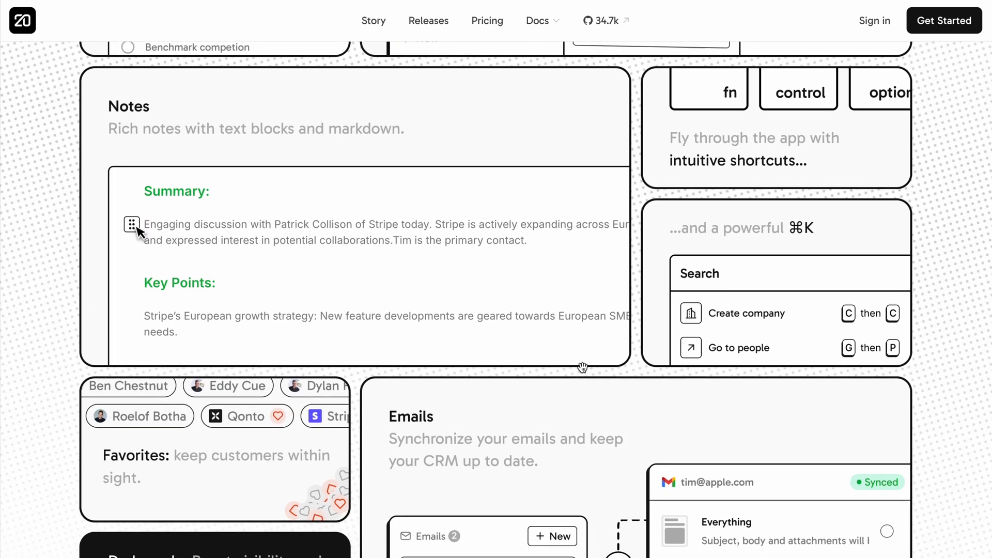
pyautogui.scroll(-3)
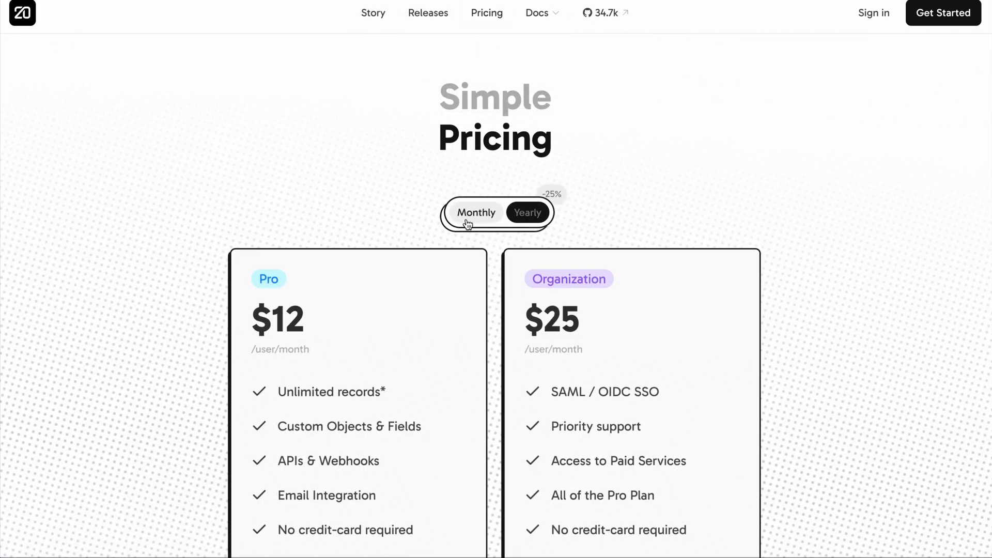
pyautogui.click(477, 213)
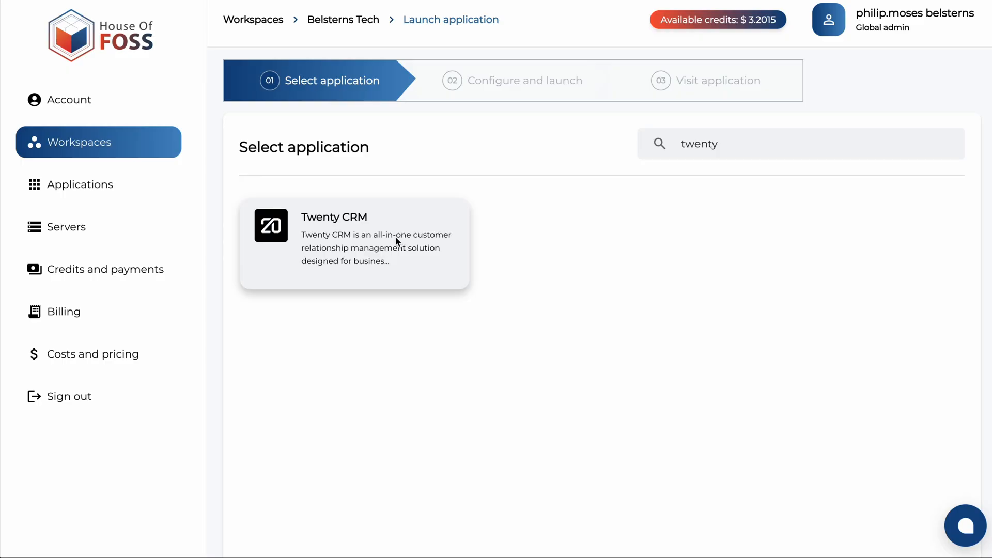
# - Select the Twenty CRM card from the 'twenty' application search
pyautogui.click(353, 244)
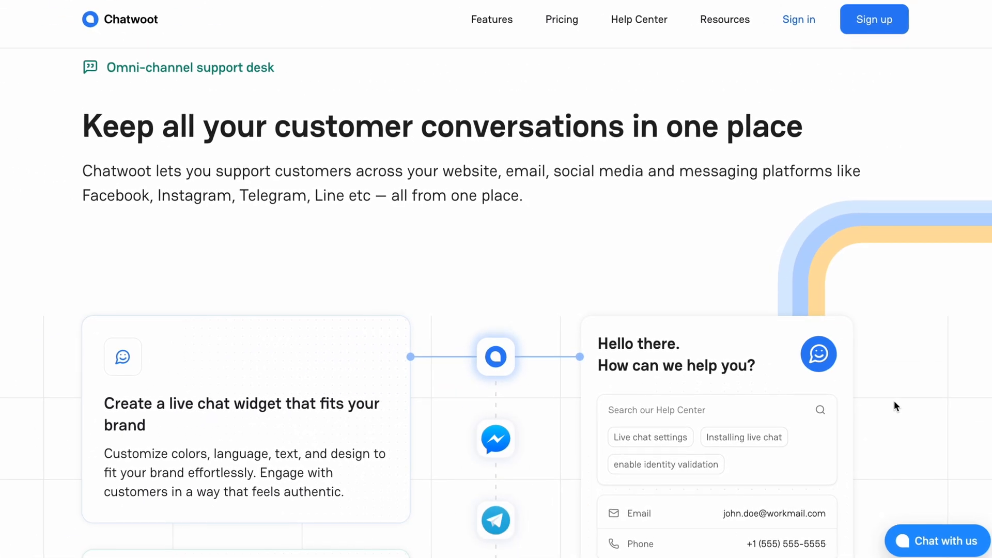
# - Scroll through Chatwoot's live chat and WhatsApp channel features
pyautogui.scroll(-3)
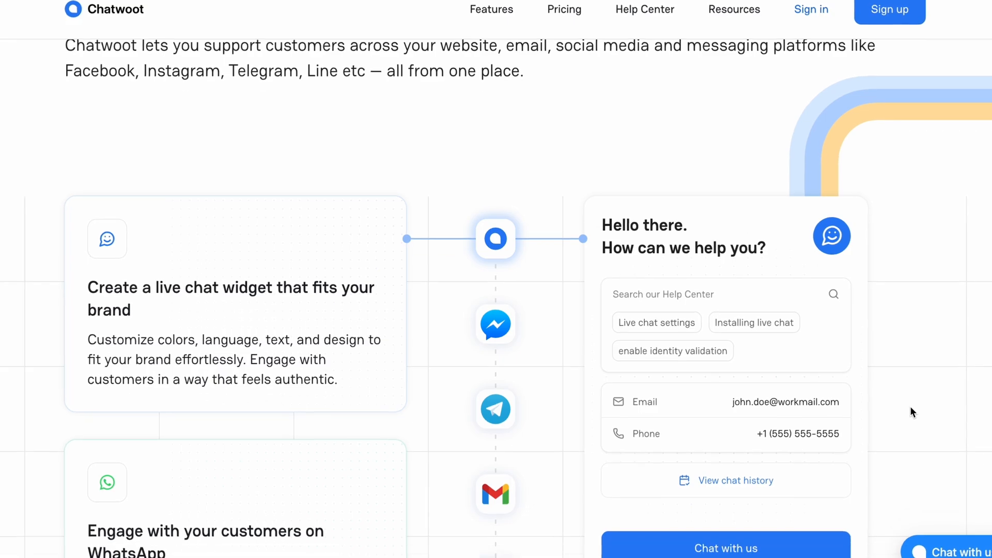
pyautogui.scroll(-3)
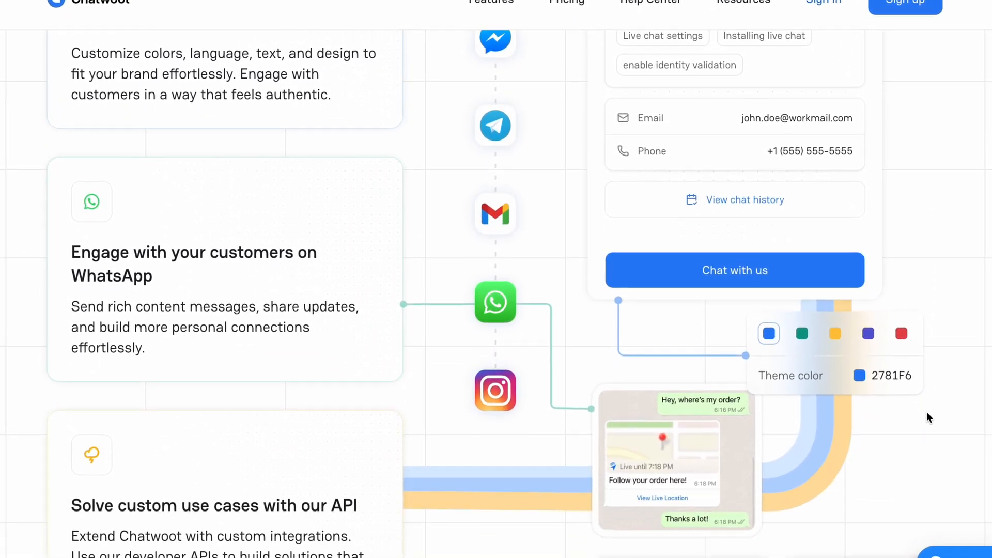
pyautogui.scroll(-3)
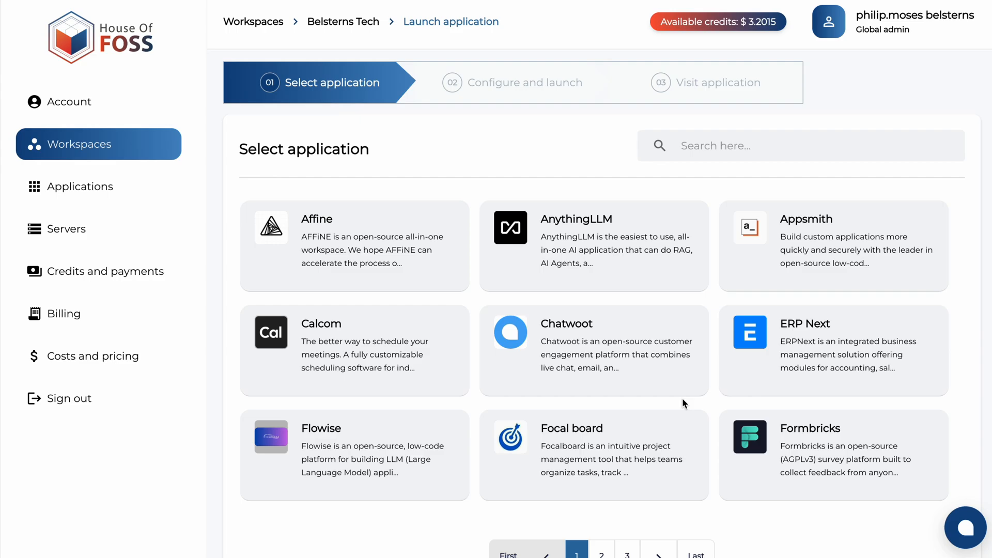
# - Select the Chatwoot card in the Select application grid
pyautogui.click(968, 529)
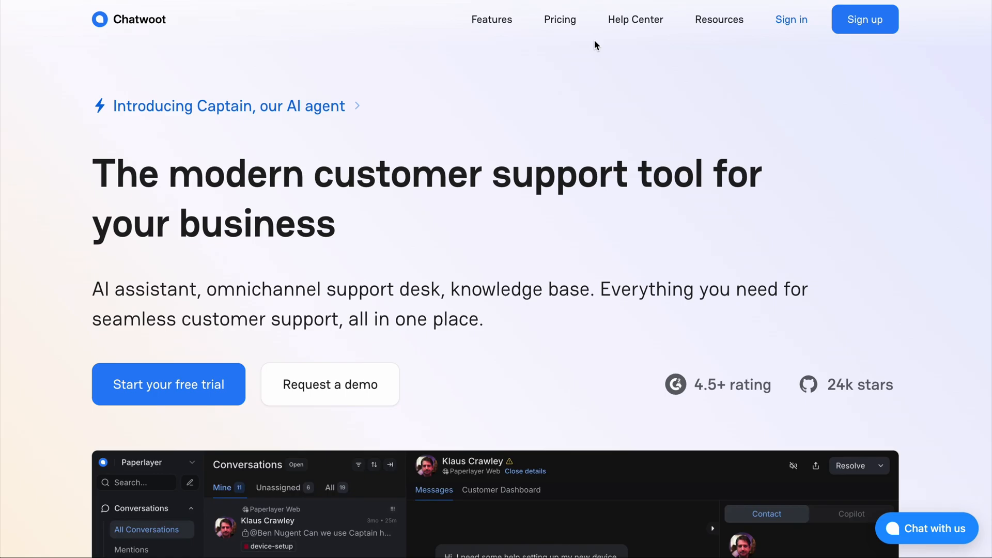
# - Show Chatwoot's pricing and scroll through the Hacker to Enterprise plans
pyautogui.click(560, 19)
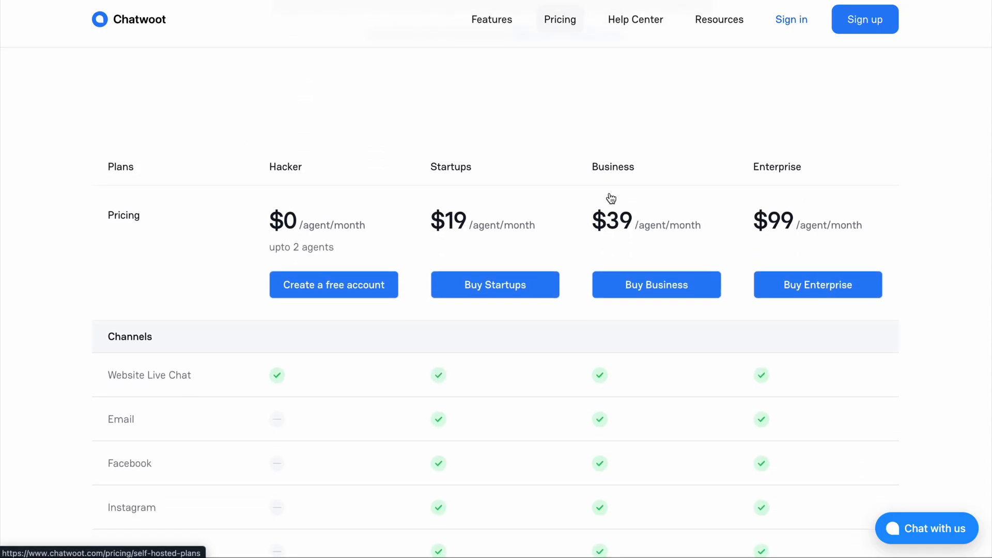
pyautogui.scroll(-3)
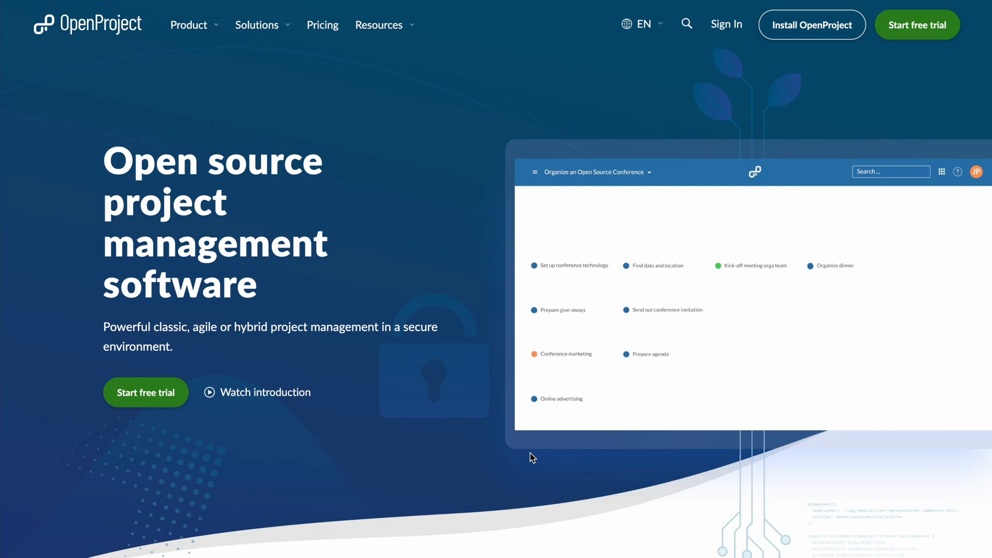
# - Scroll down the OpenProject home page
pyautogui.scroll(-3)
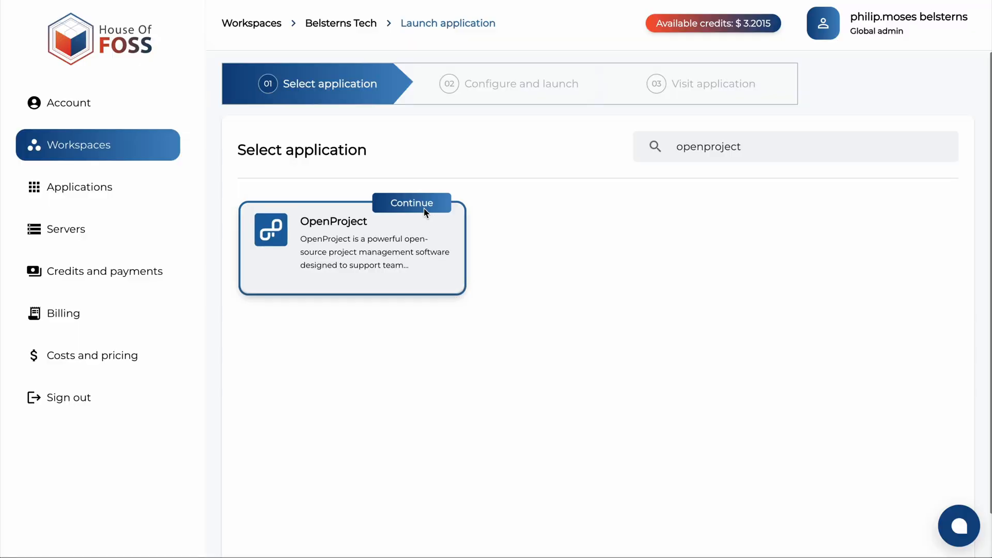
# - Switch off BLS_Project_Management and confirm the Stop application dialog
pyautogui.click(412, 202)
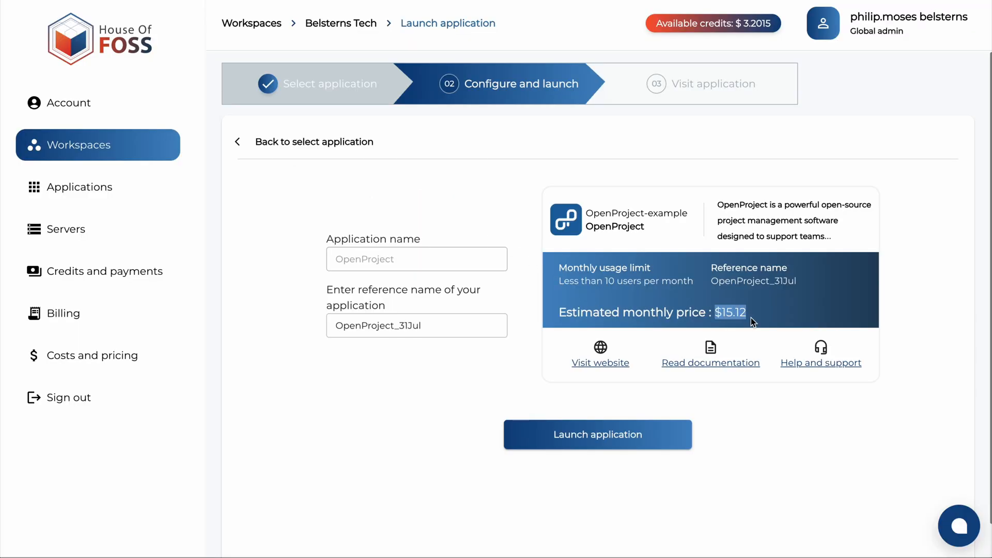
pyautogui.moveTo(770, 384)
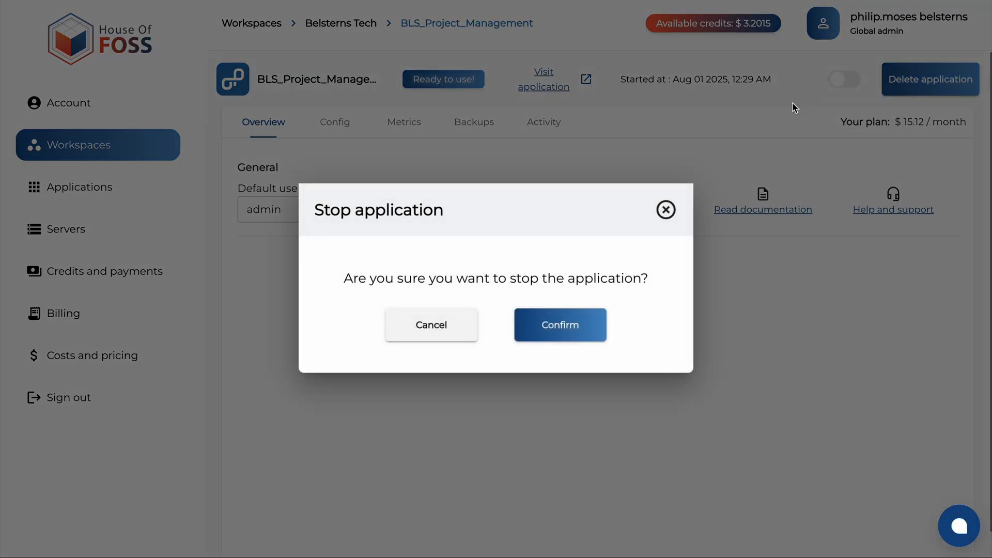
pyautogui.click(560, 325)
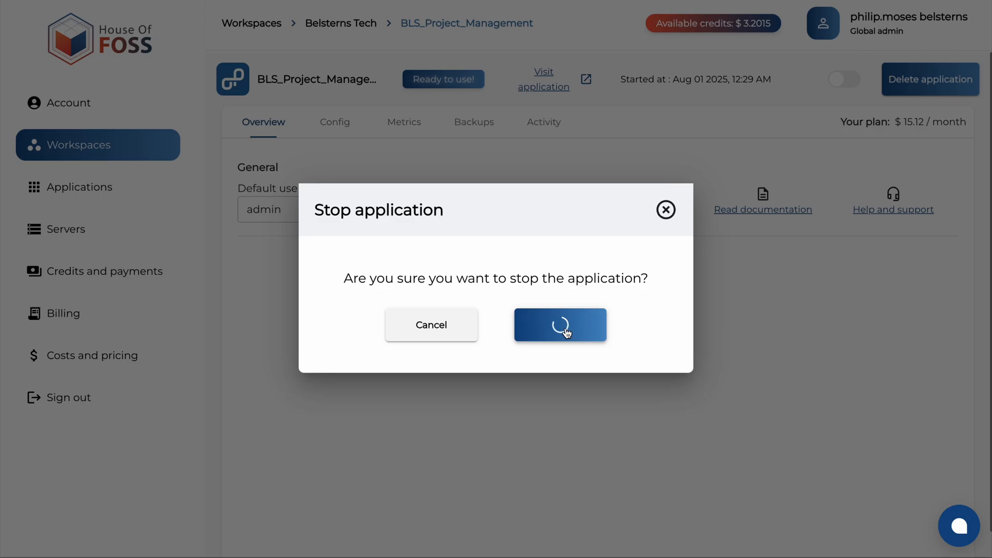
pyautogui.click(561, 325)
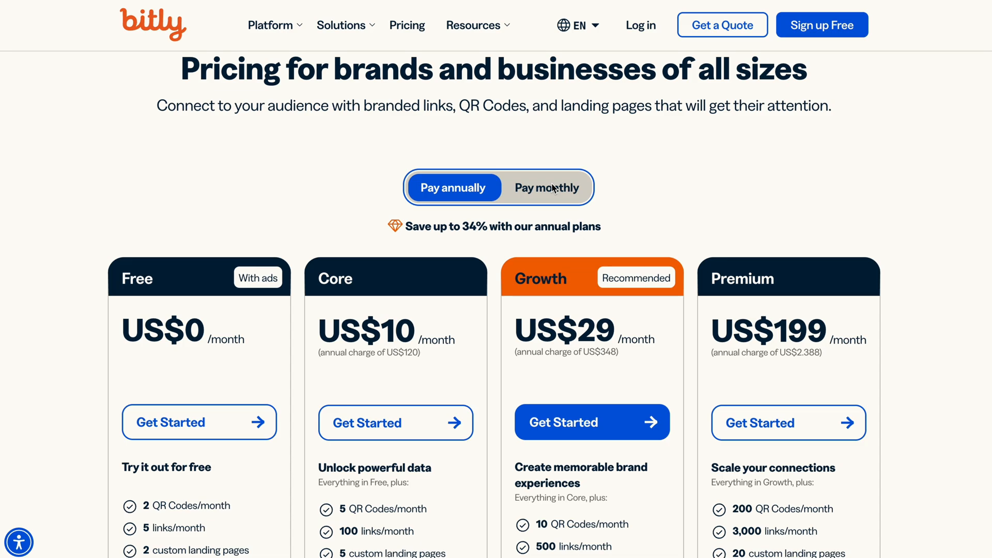
# - Show Bitly's Free to Premium plans with monthly billing prices
pyautogui.click(546, 188)
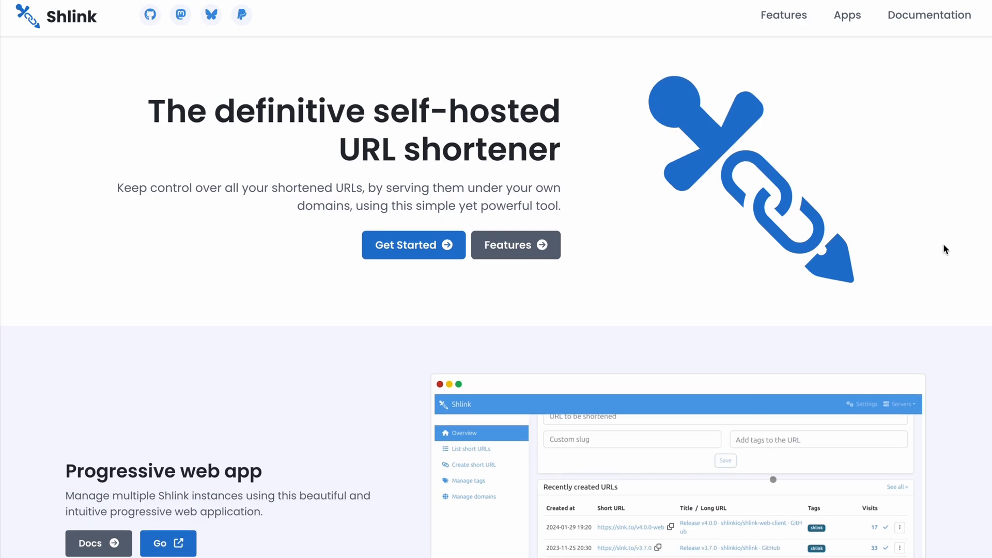
# - Scroll Shlink's homepage and Features list, then open its GitHub repository
pyautogui.scroll(-3)
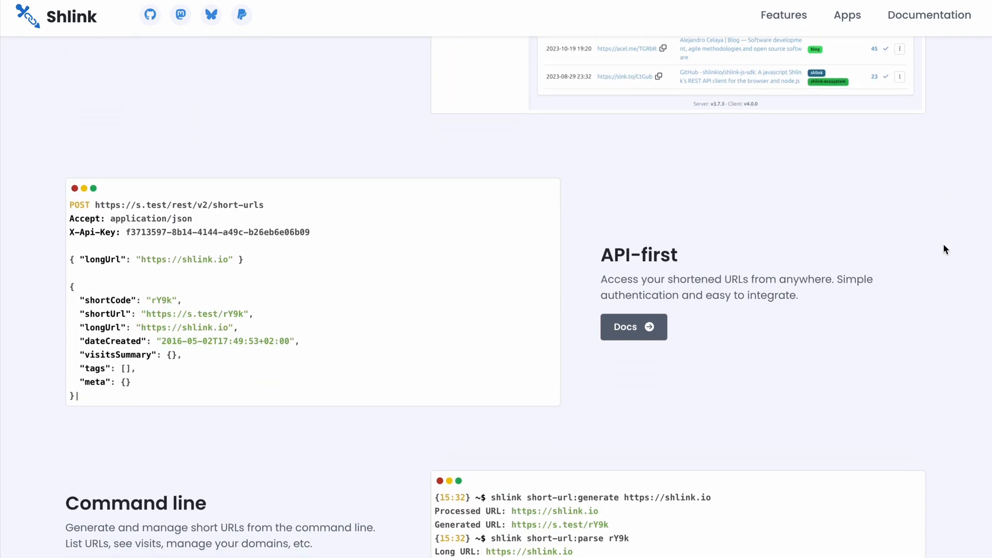
pyautogui.scroll(-3)
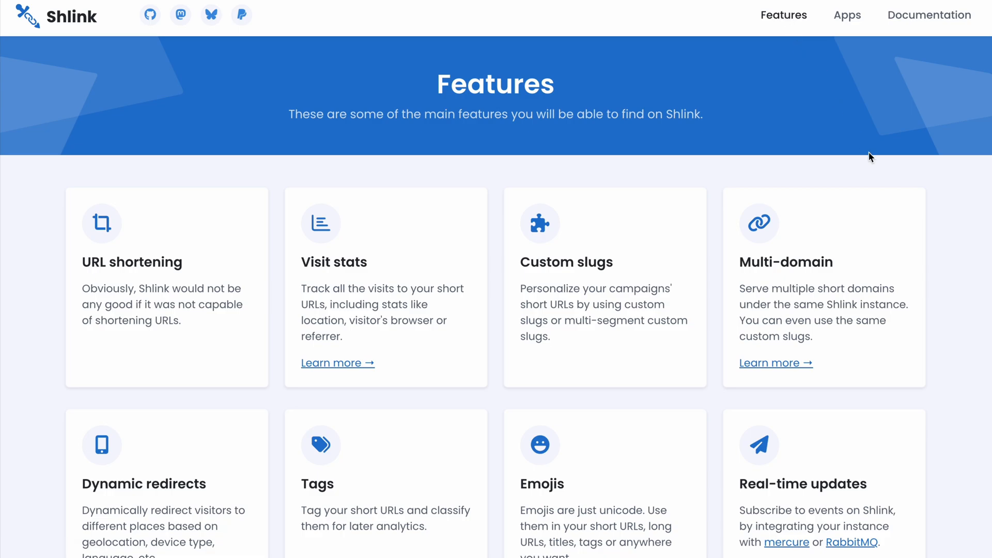
pyautogui.scroll(-3)
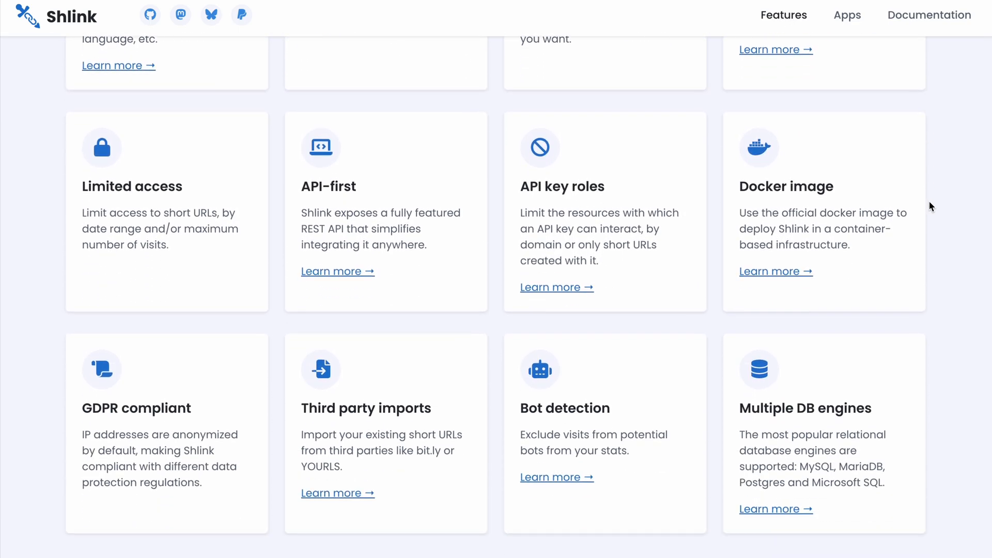
pyautogui.scroll(-3)
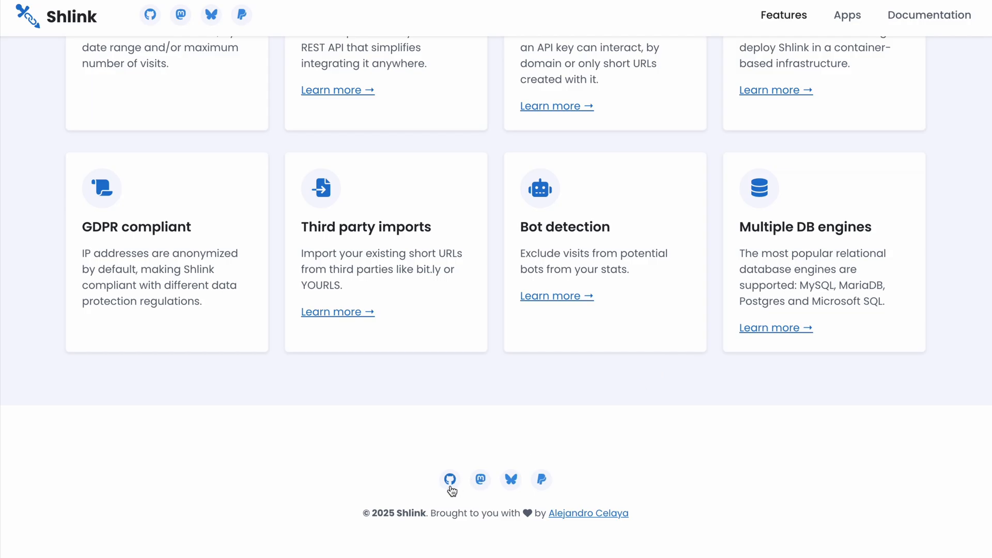
pyautogui.click(450, 479)
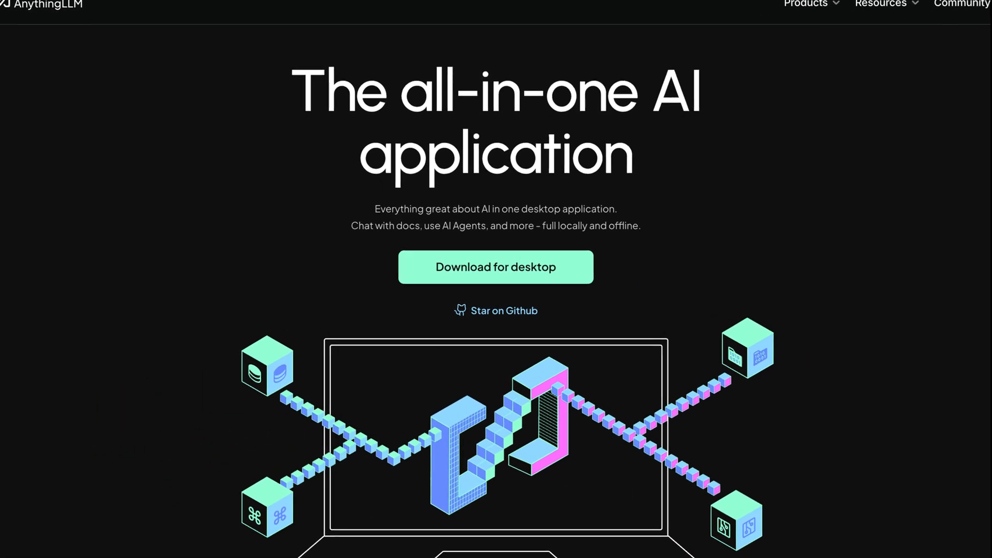
# - Review AnythingLLM's homepage sections and its Cloud & Self Hosting team pricing plans
pyautogui.click(496, 310)
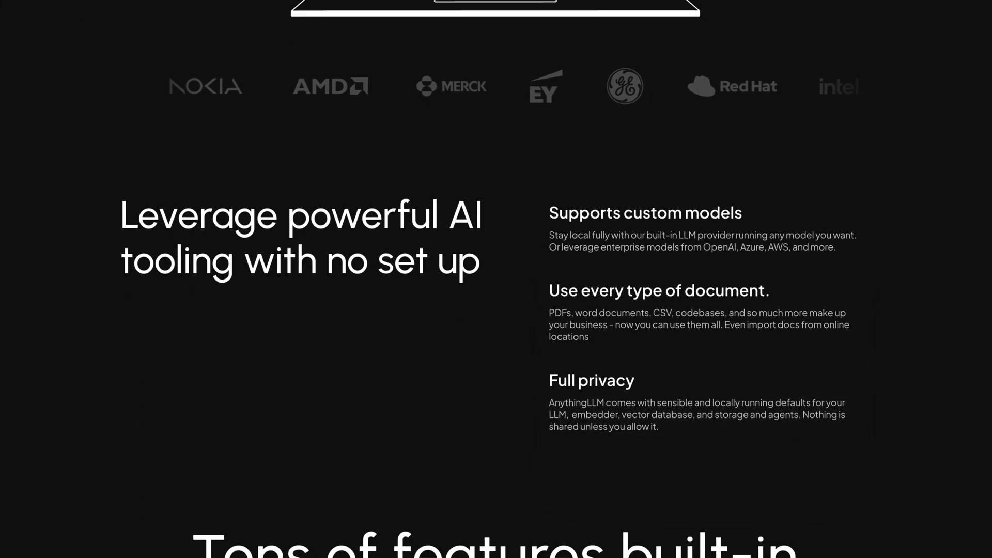
pyautogui.scroll(-3)
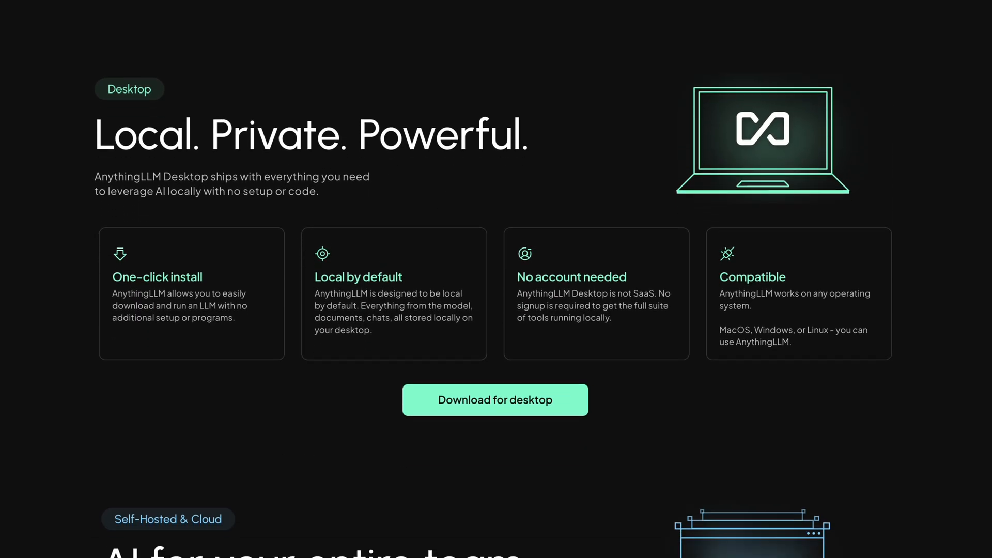
pyautogui.scroll(-3)
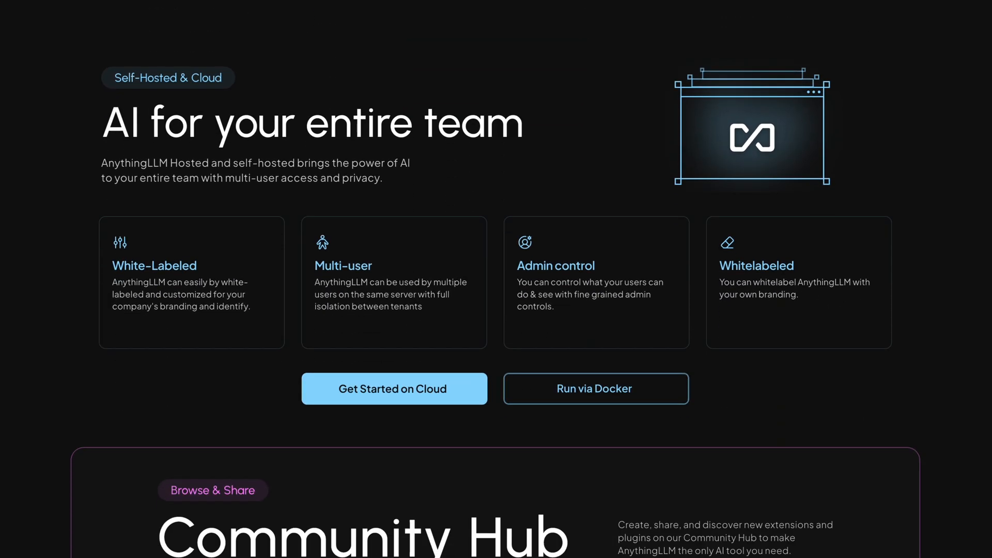
pyautogui.scroll(-3)
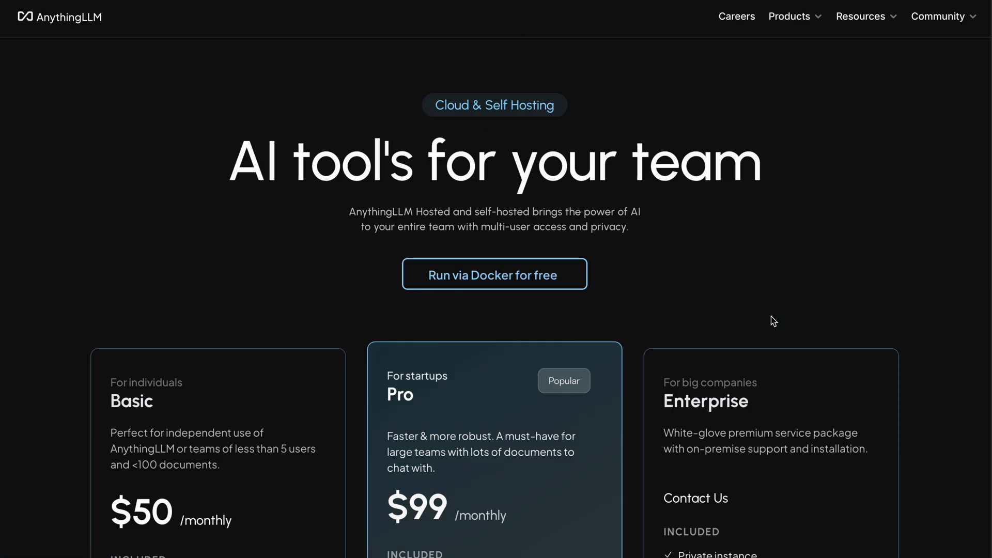
pyautogui.scroll(-3)
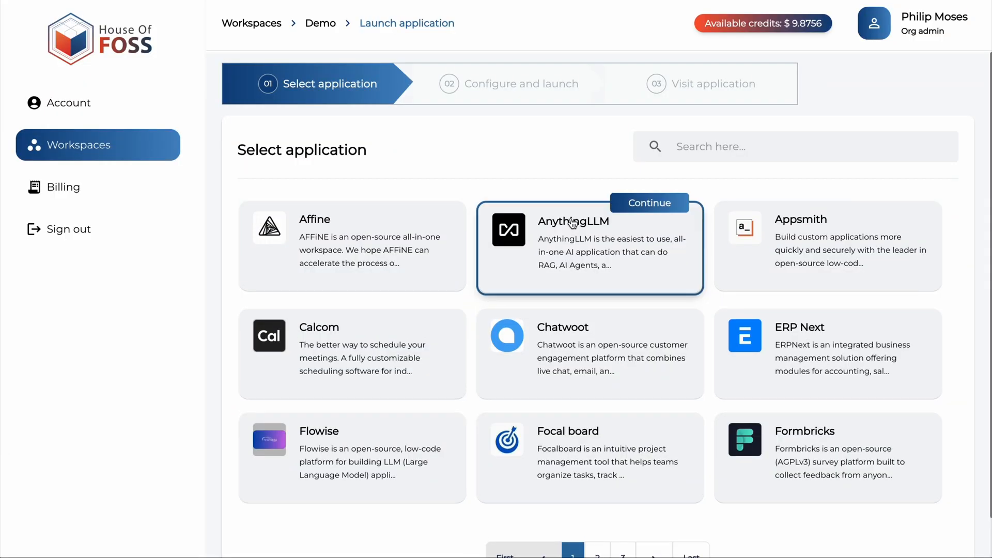
pyautogui.moveTo(661, 206)
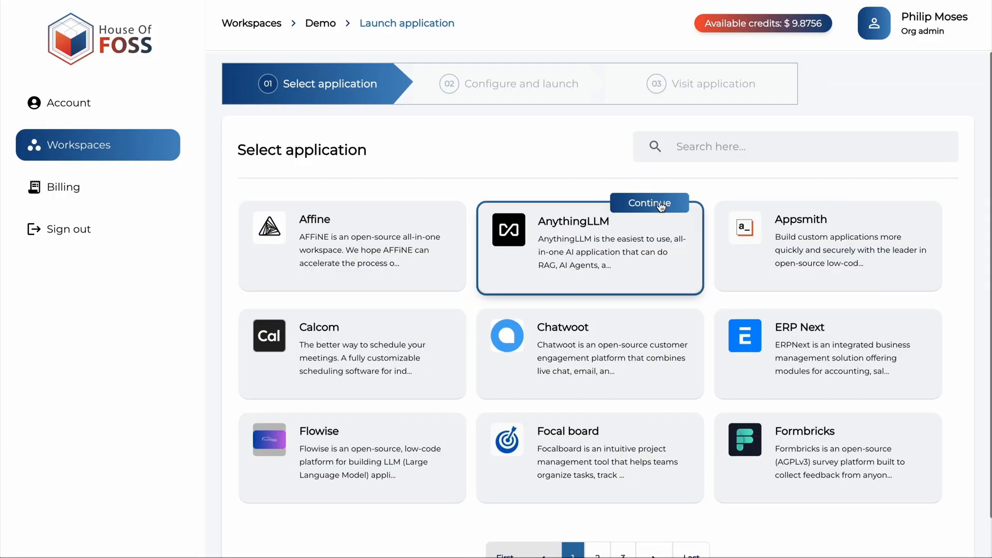
# - Launch AnythingLLM as AnythingLLM-example for under 25 monthly users, at $51.84/month estimate
pyautogui.click(650, 202)
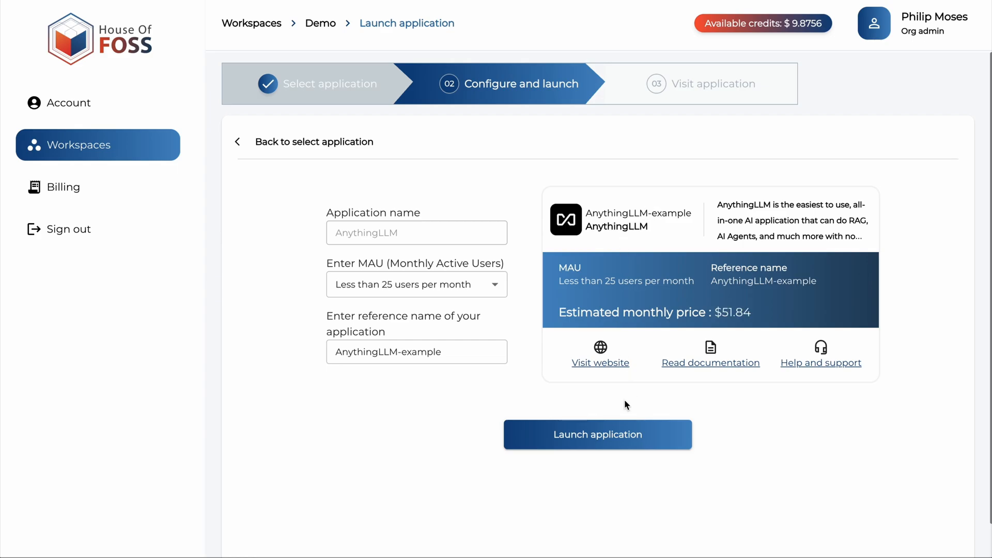
pyautogui.click(598, 434)
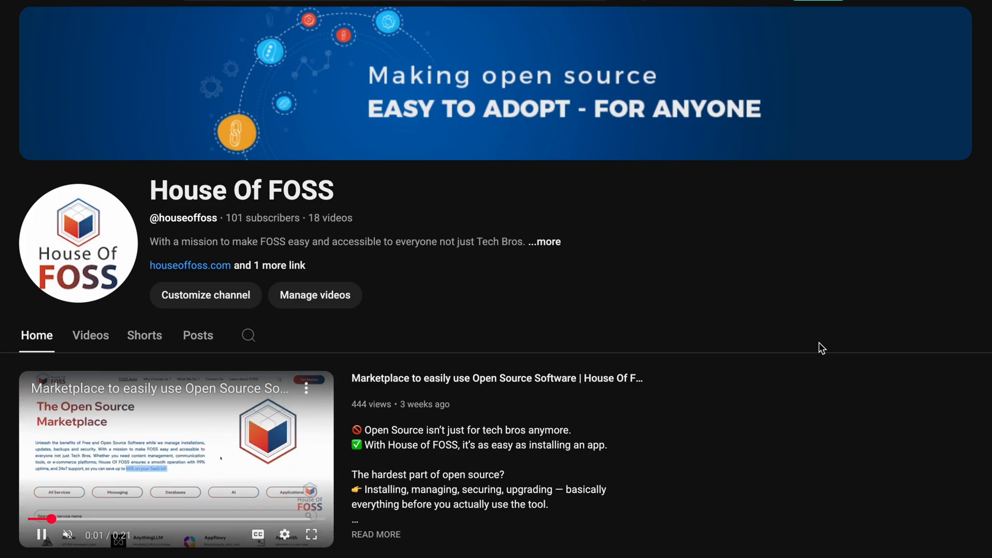
# - Scroll the House Of FOSS channel home down to its For You and Videos rows
pyautogui.scroll(-3)
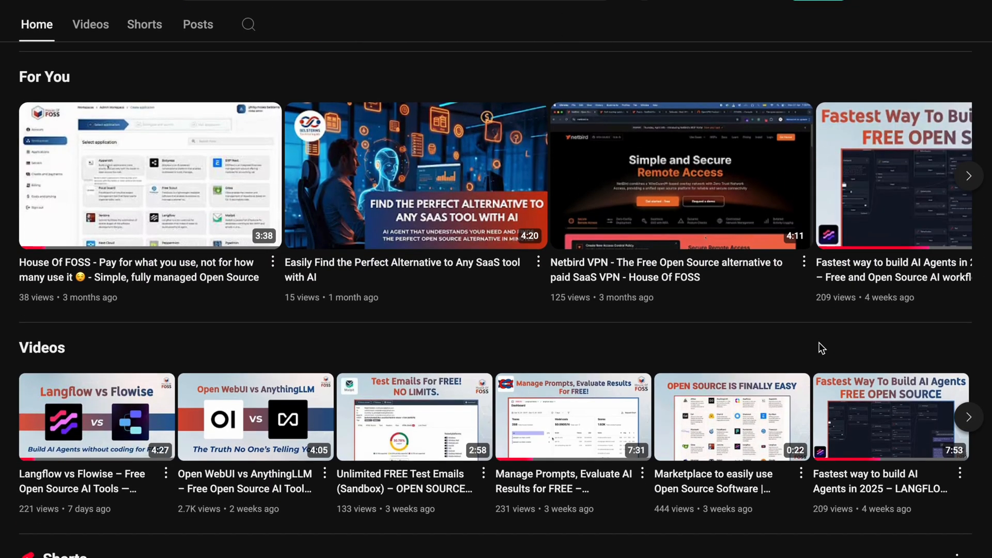